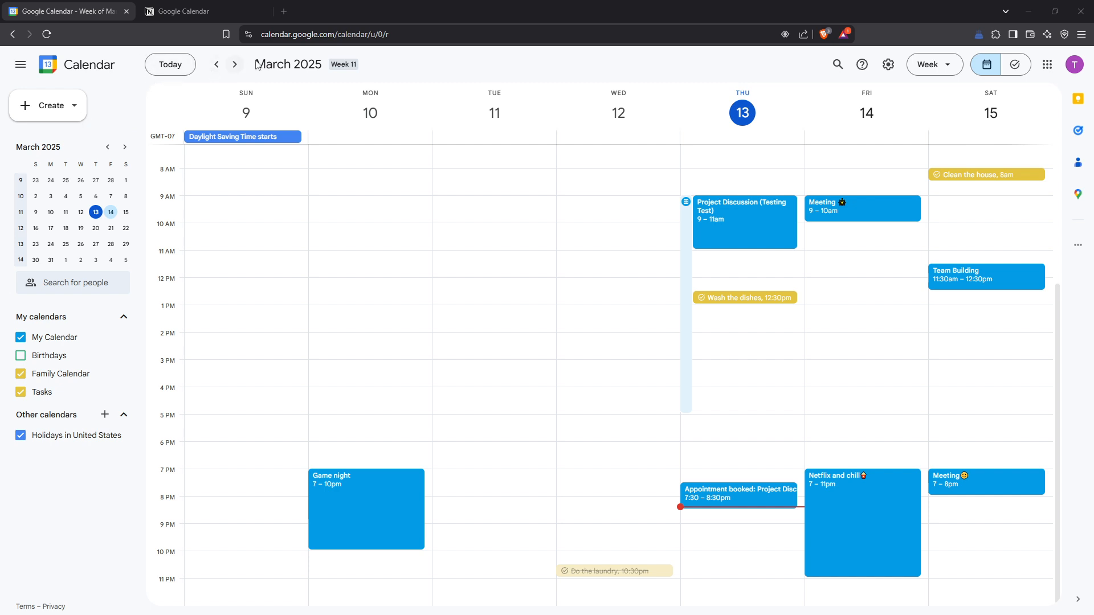
- Switch from Google Calendar's week view to the empty Notion 'Google Calendar' page tab
click(204, 11)
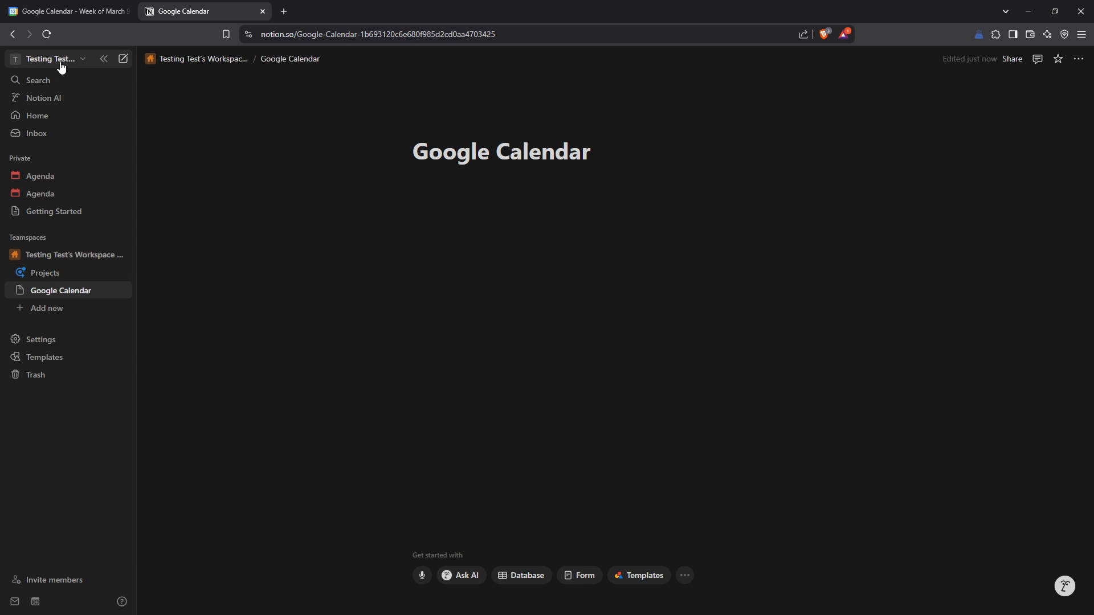
- Open Notion Settings from the workspace name dropdown in the sidebar
click(49, 58)
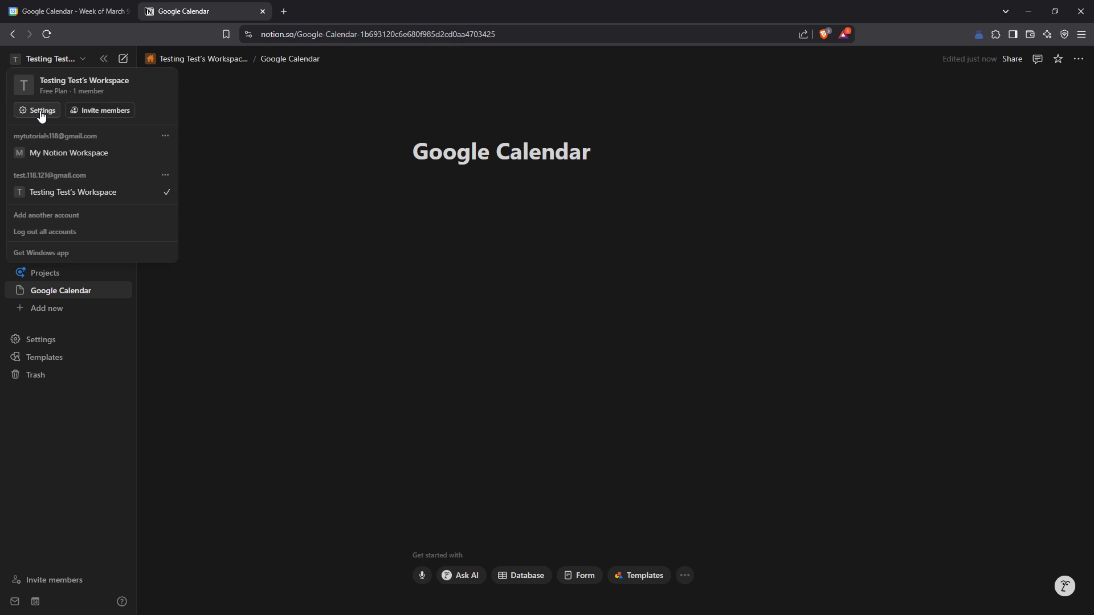
click(42, 110)
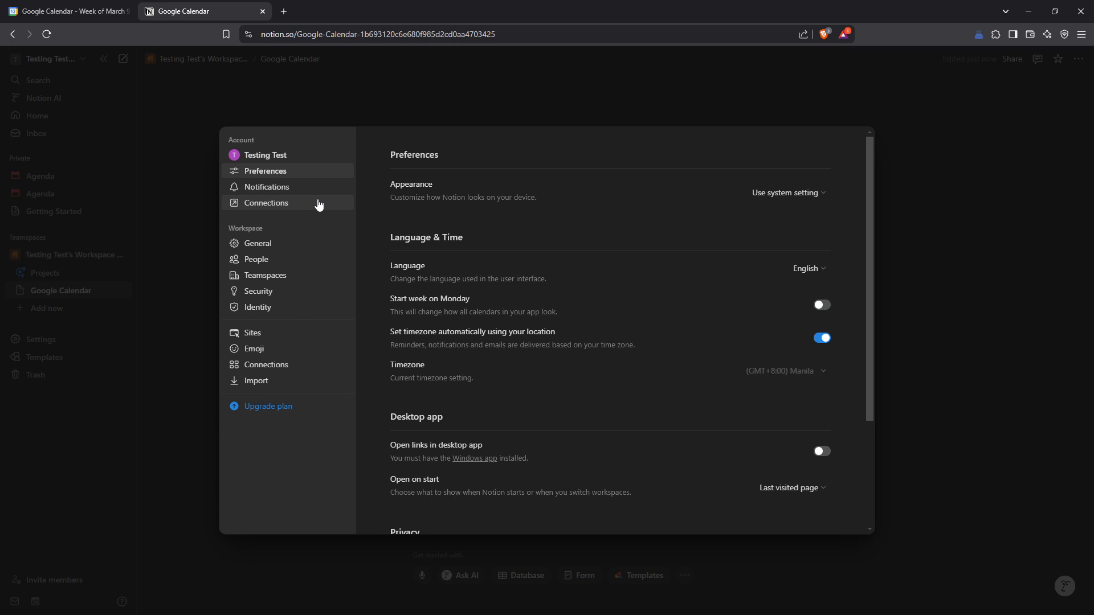
mouse_move(317, 205)
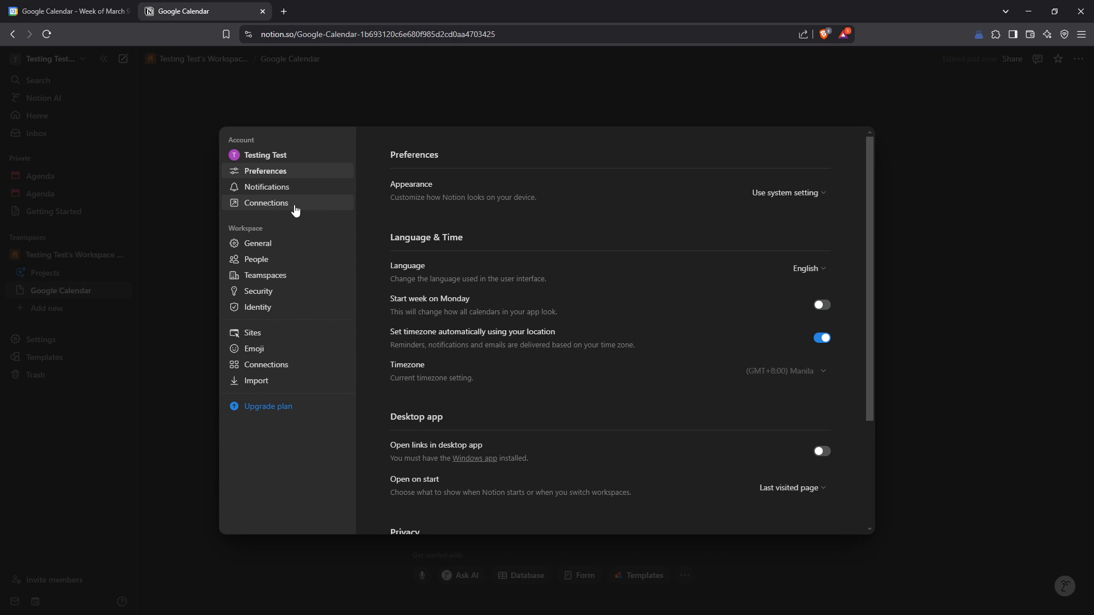
mouse_move(286, 208)
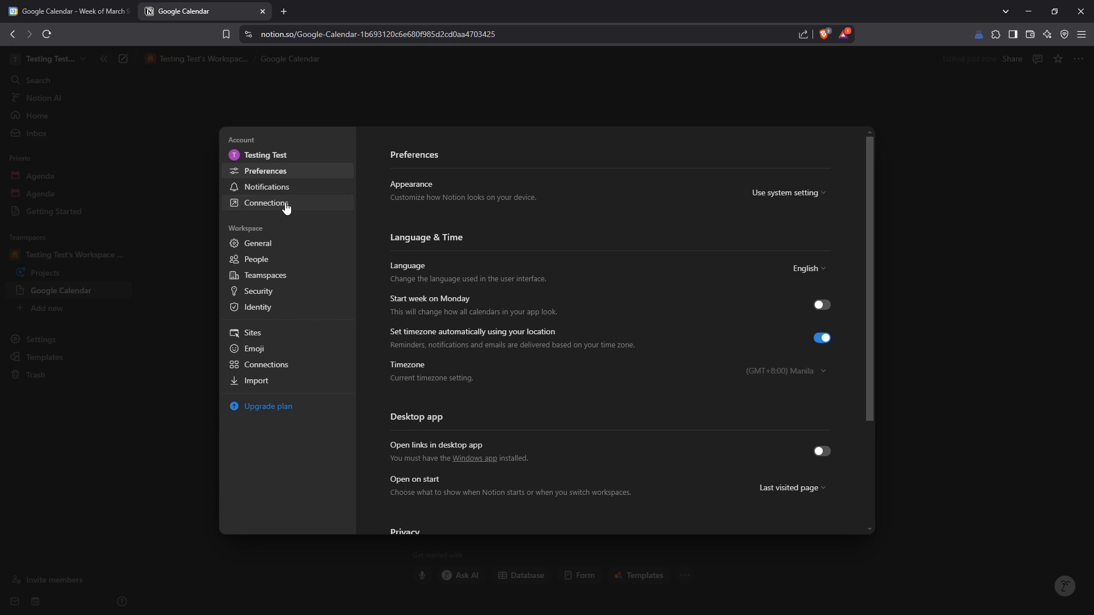
- Go to the Connections settings page and open the integration gallery
click(266, 203)
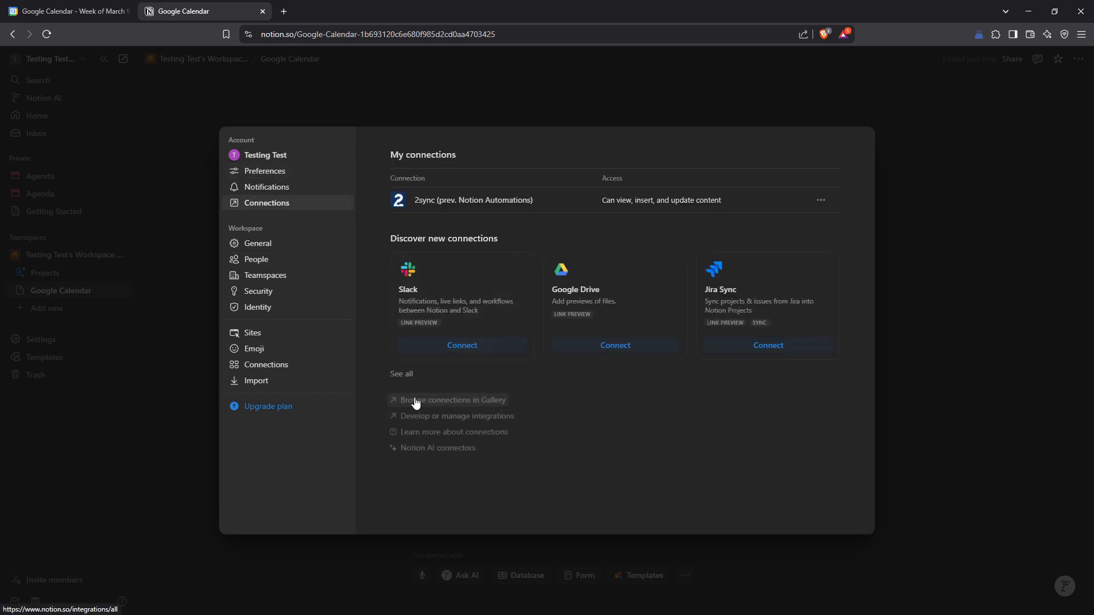
mouse_move(453, 407)
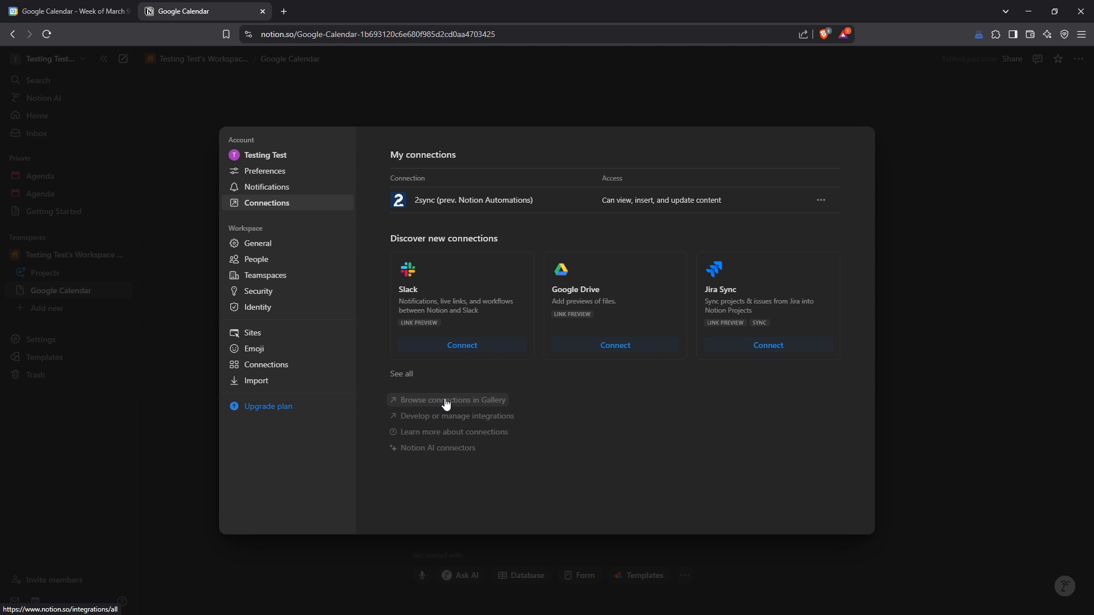
mouse_move(447, 405)
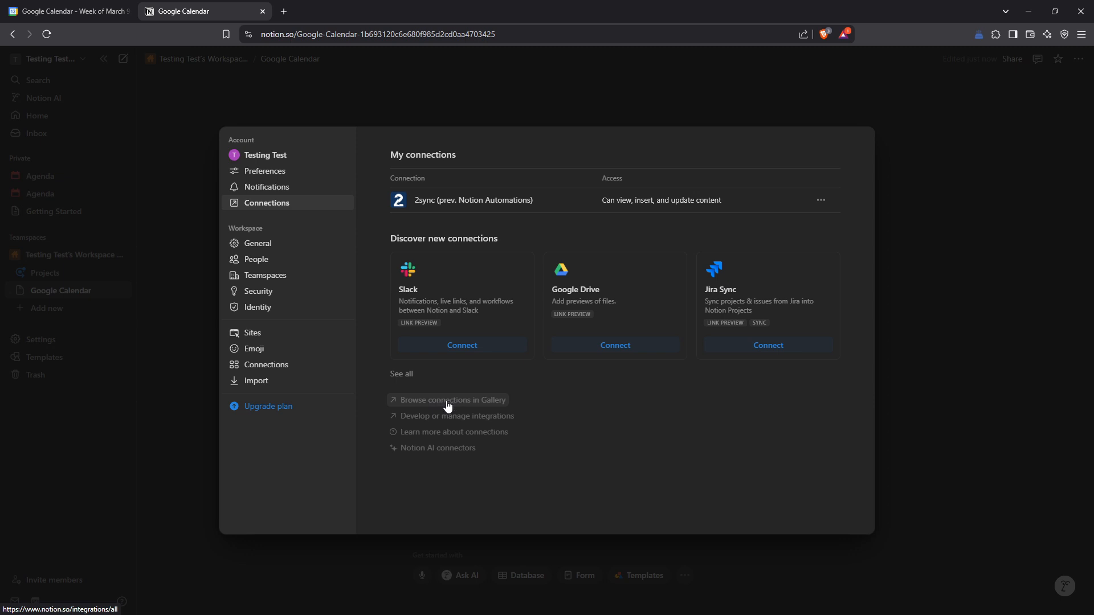
click(453, 400)
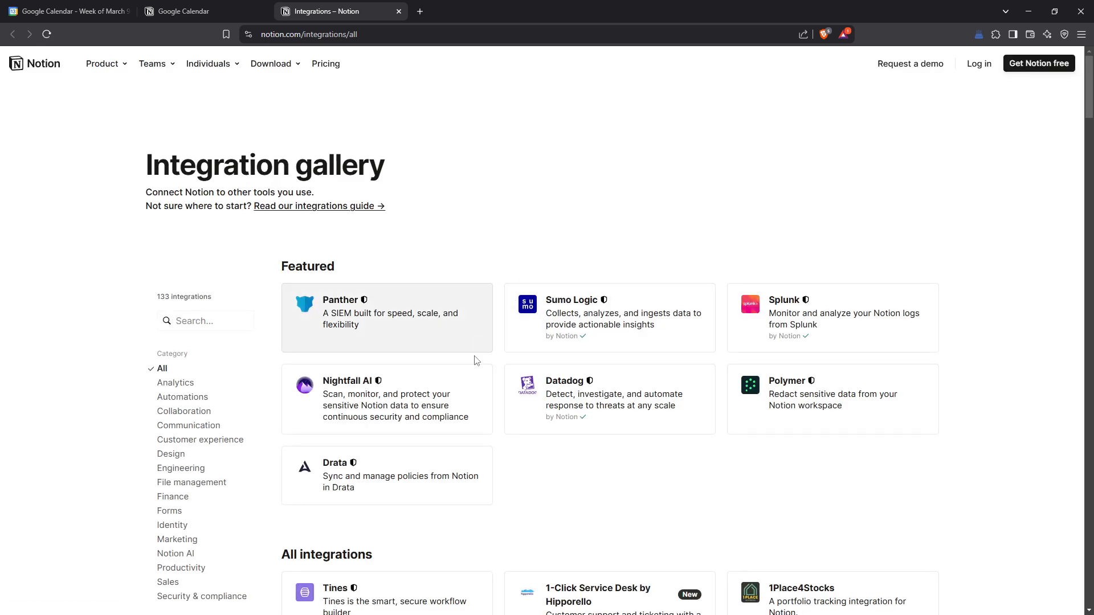
- Find 2sync in the integration gallery and open its website via 'Learn more'
scroll(down, 3)
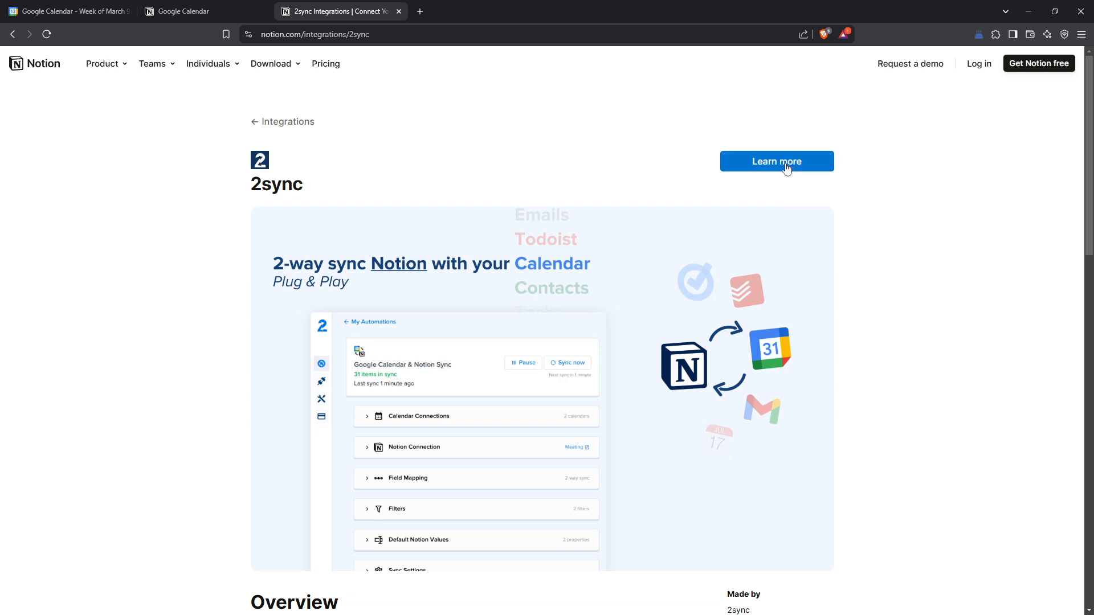
mouse_move(768, 164)
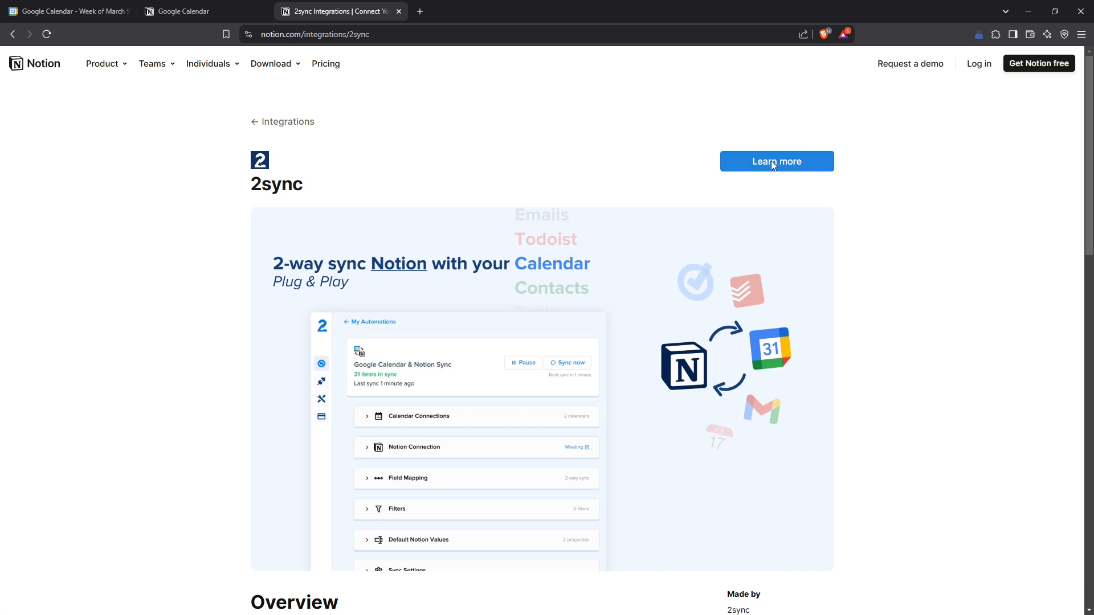
click(776, 162)
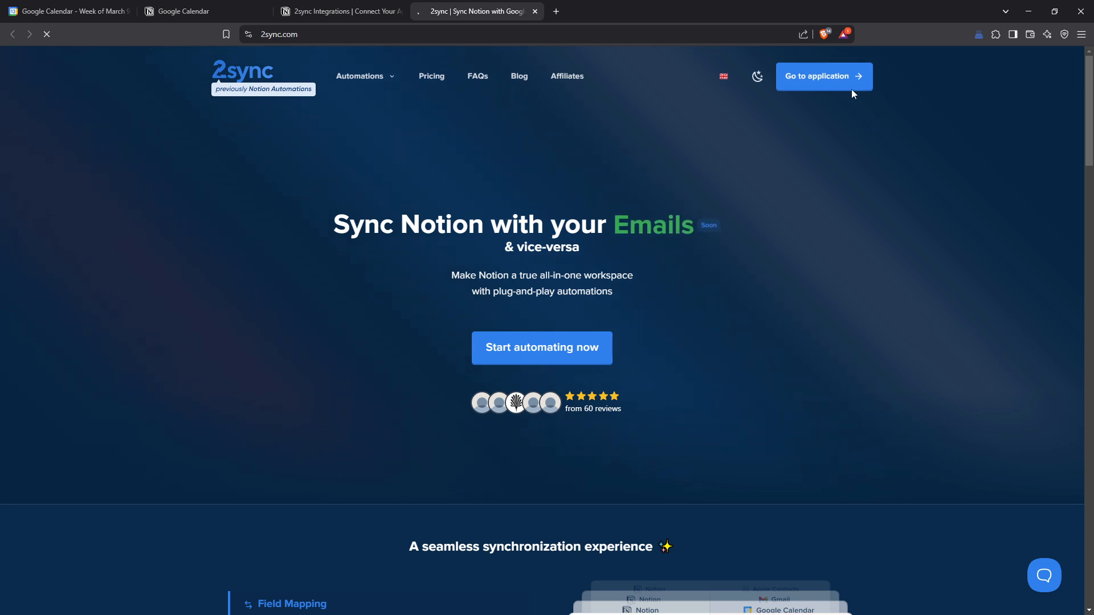
- Open the 2sync app and the Google Calendar & Notion Sync draft's calendar step
click(823, 76)
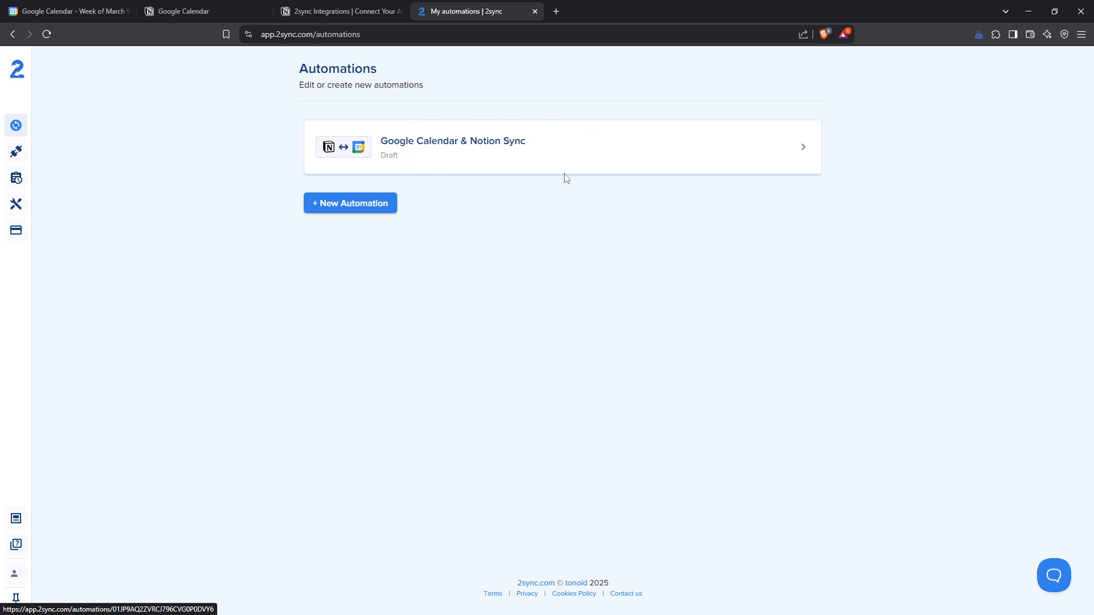
mouse_move(506, 151)
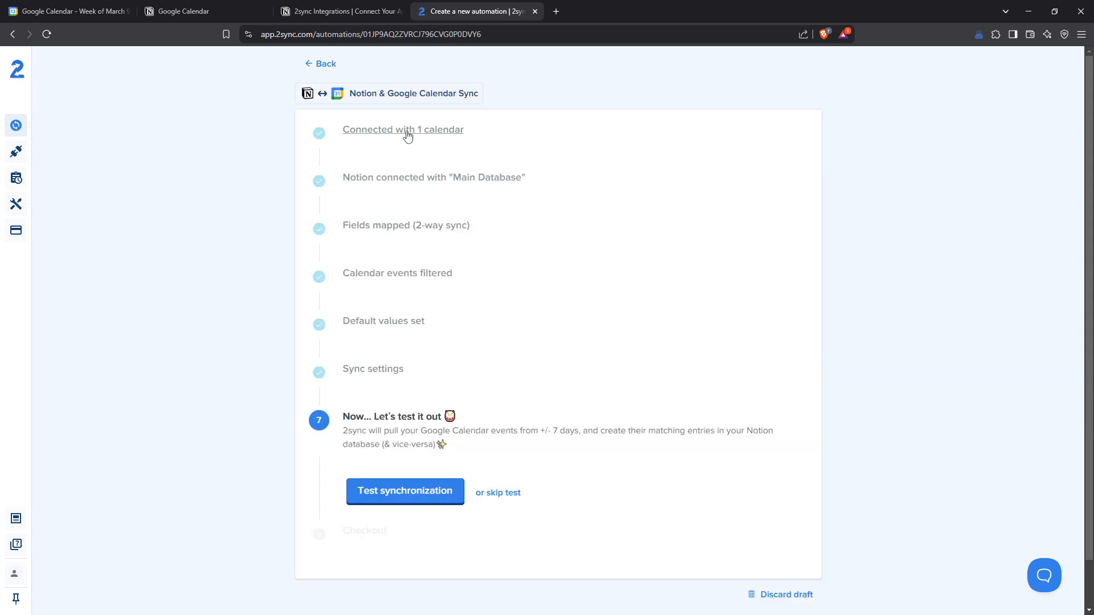
click(403, 130)
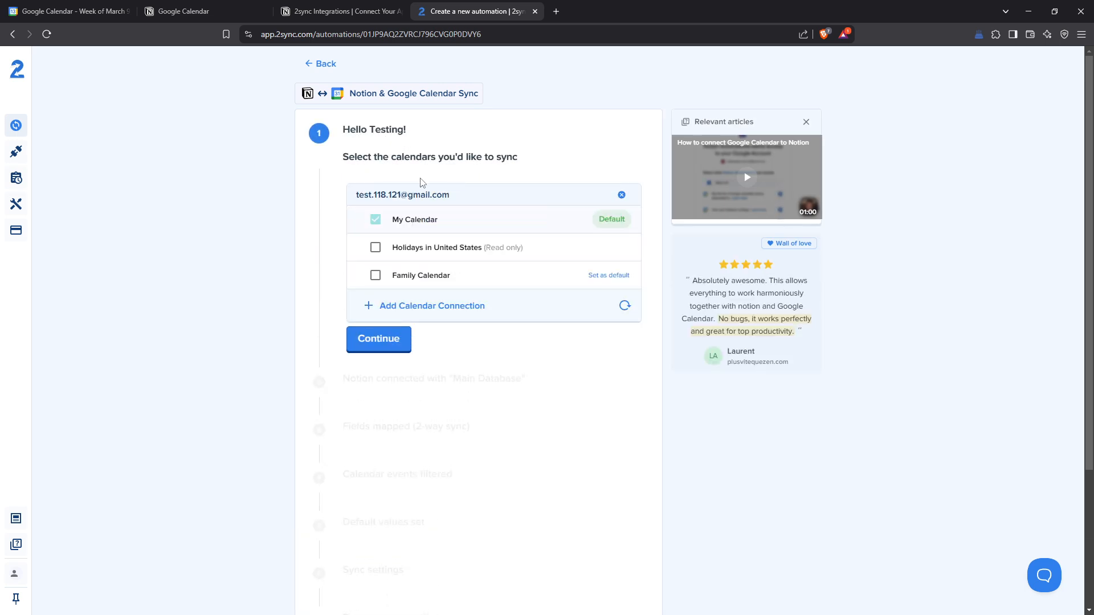
mouse_move(398, 338)
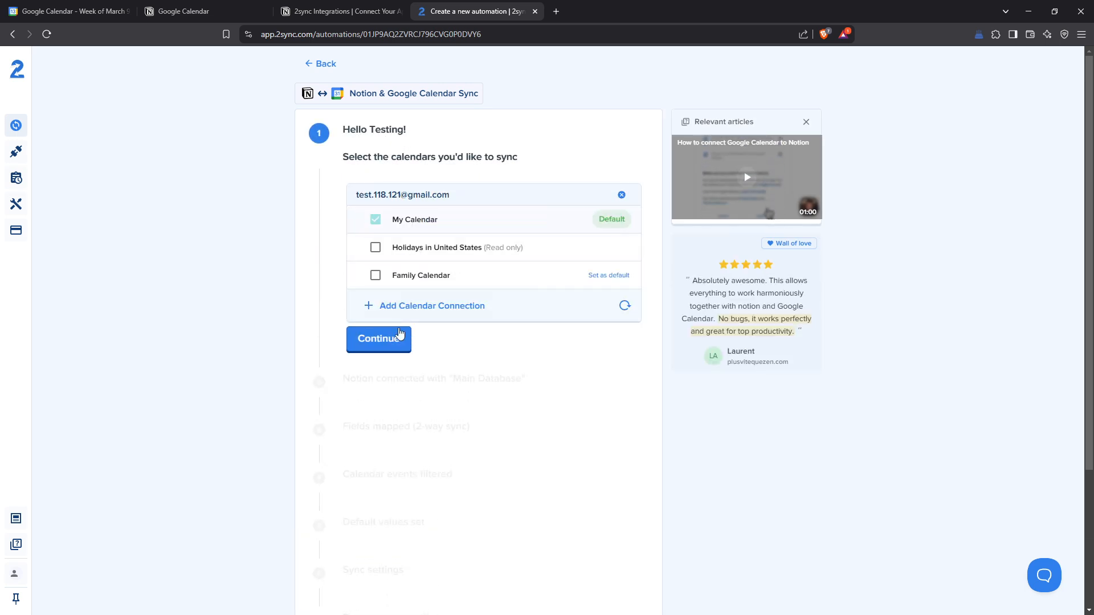
- Confirm My Calendar and the Notion 'Main Database' connection in the 2sync draft
click(379, 338)
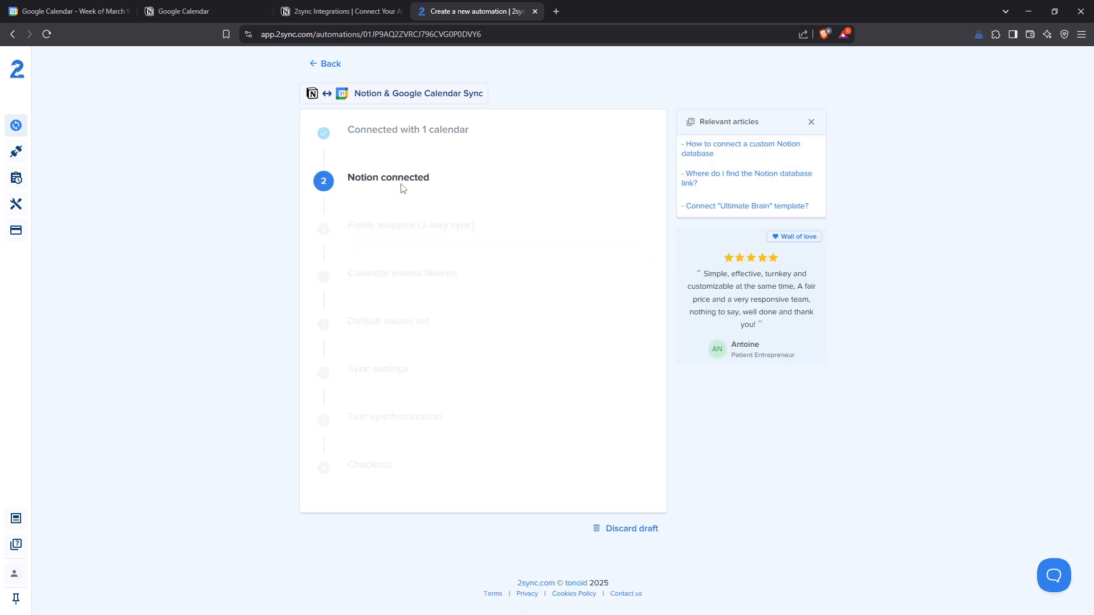
click(388, 178)
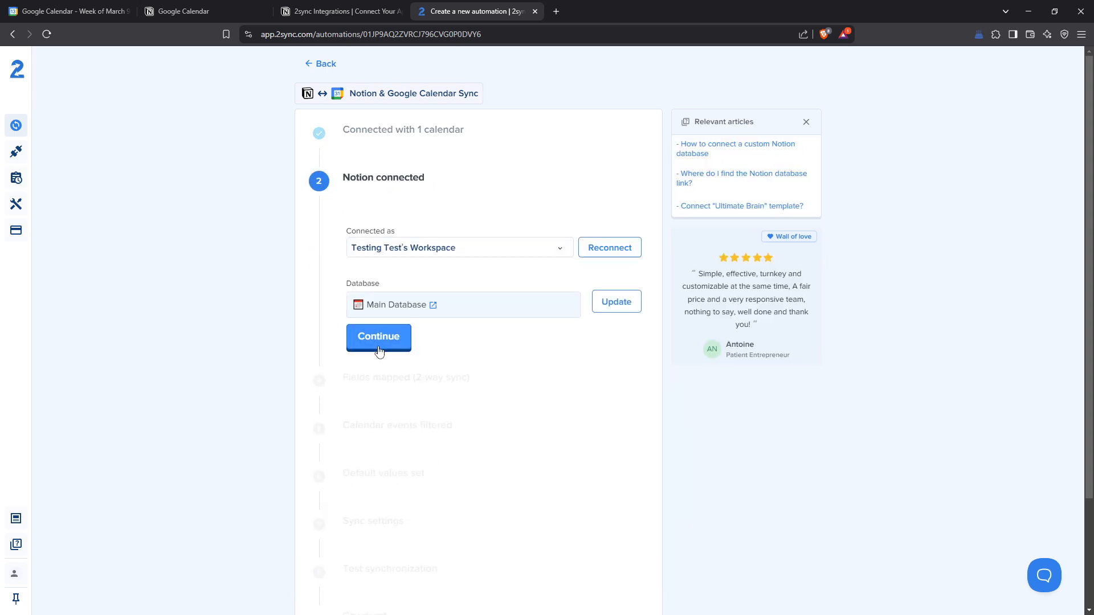
click(378, 337)
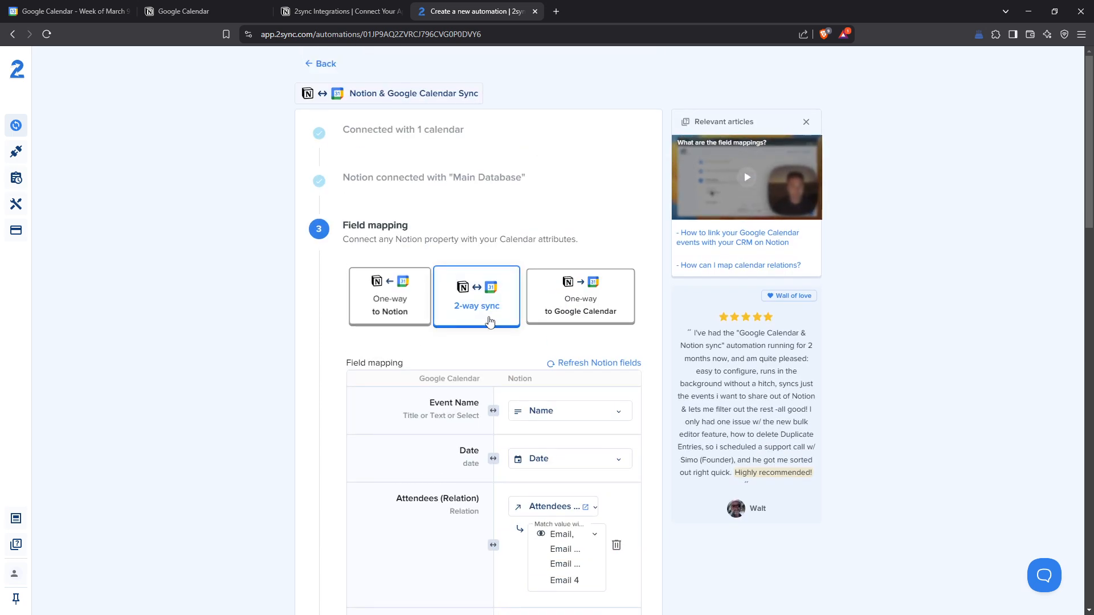
- Review the field mapping list and accept 2-way sync
scroll(down, 3)
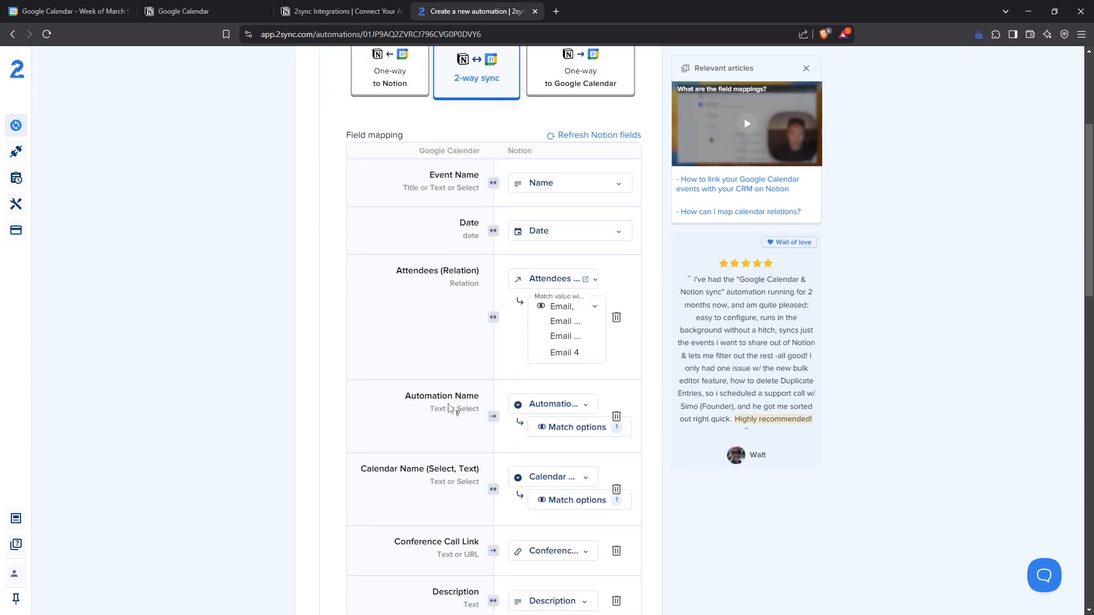
scroll(down, 3)
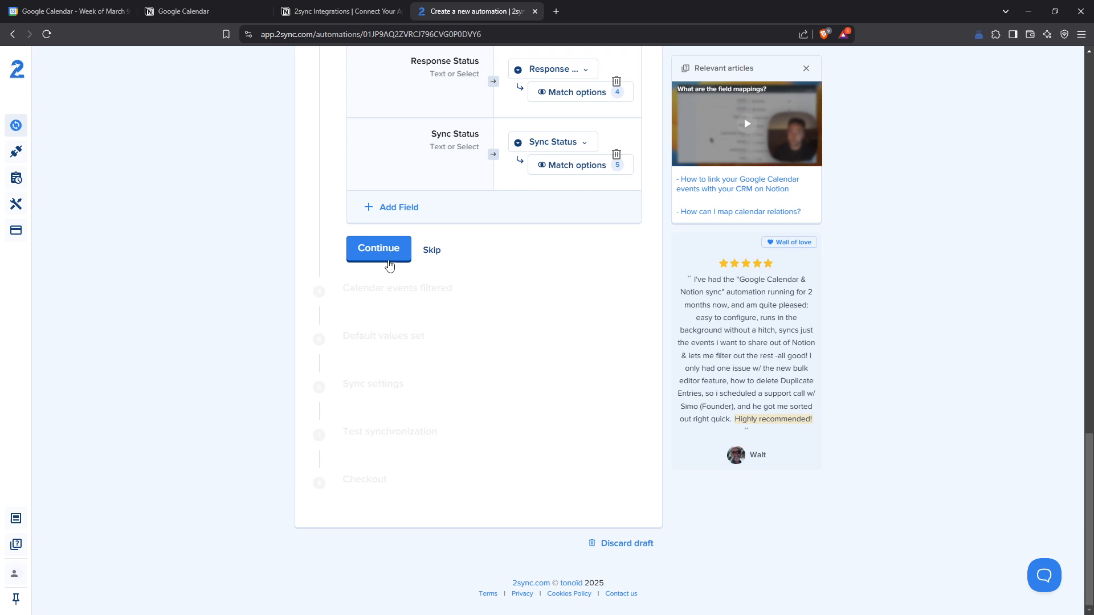
click(379, 249)
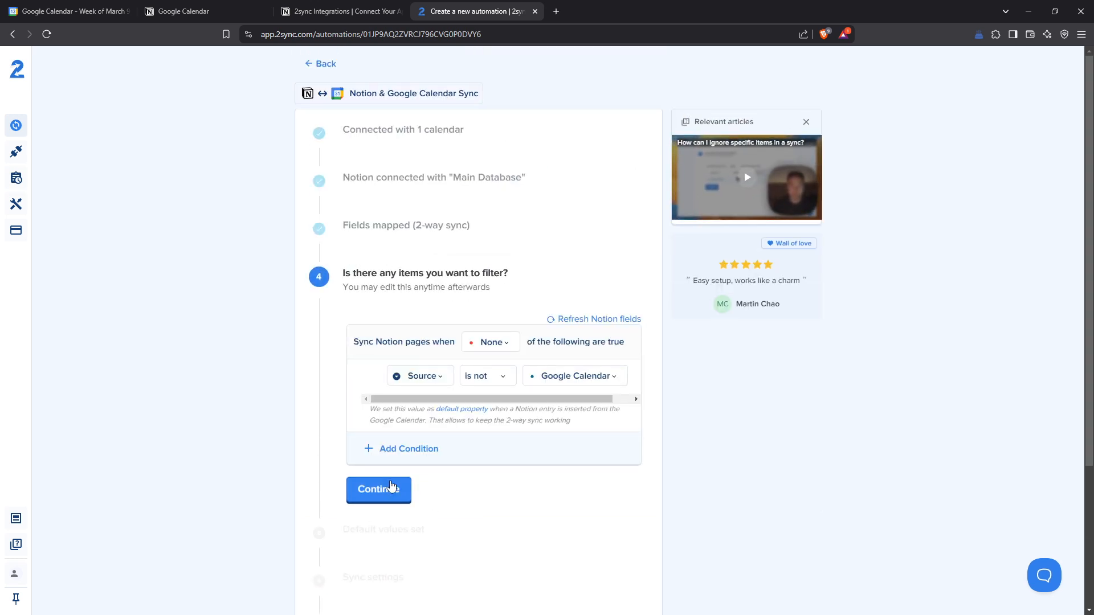
- Accept the Source event filter, default Notion values, automation name and sync settings
click(379, 489)
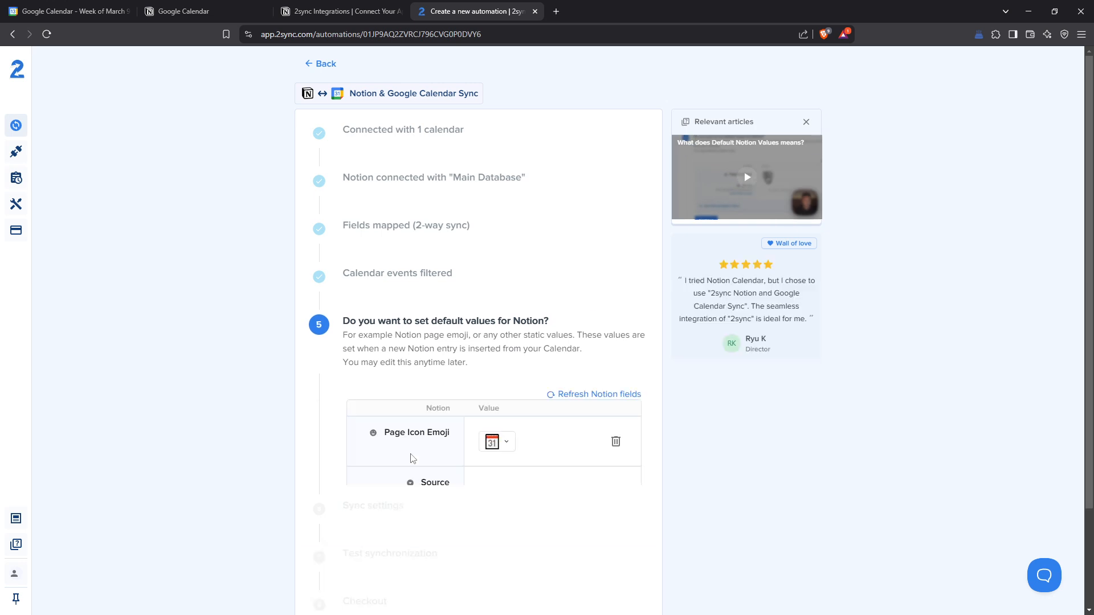
scroll(down, 3)
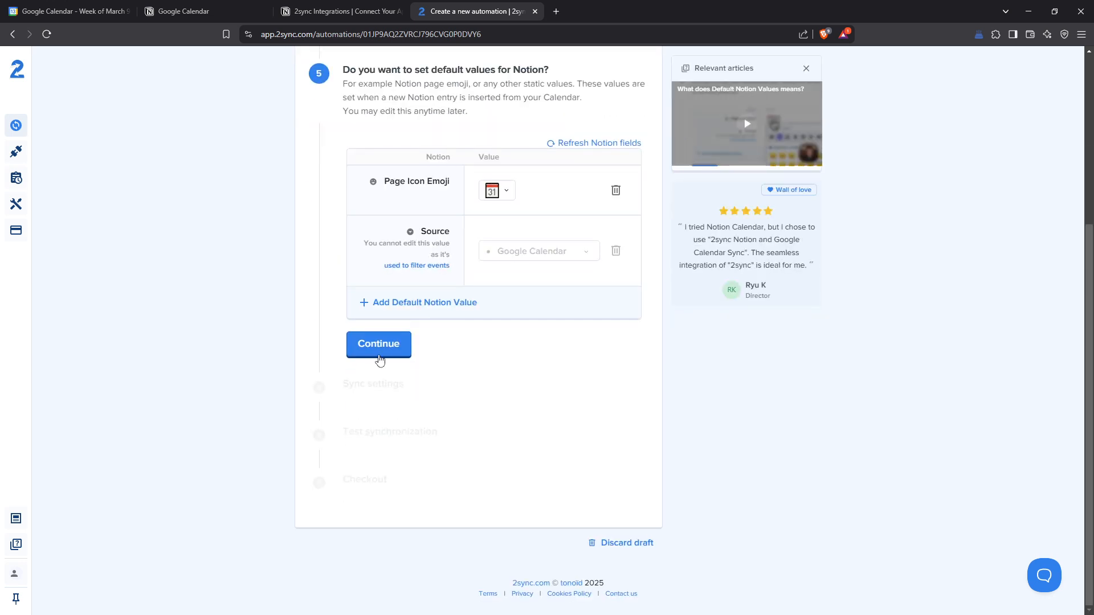
click(378, 344)
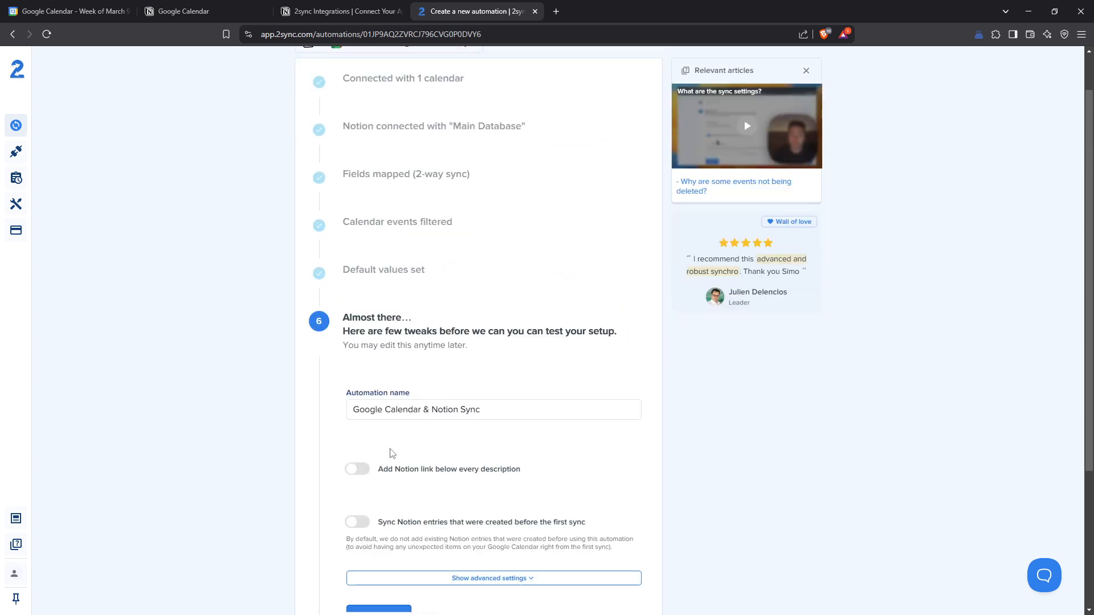
scroll(down, 3)
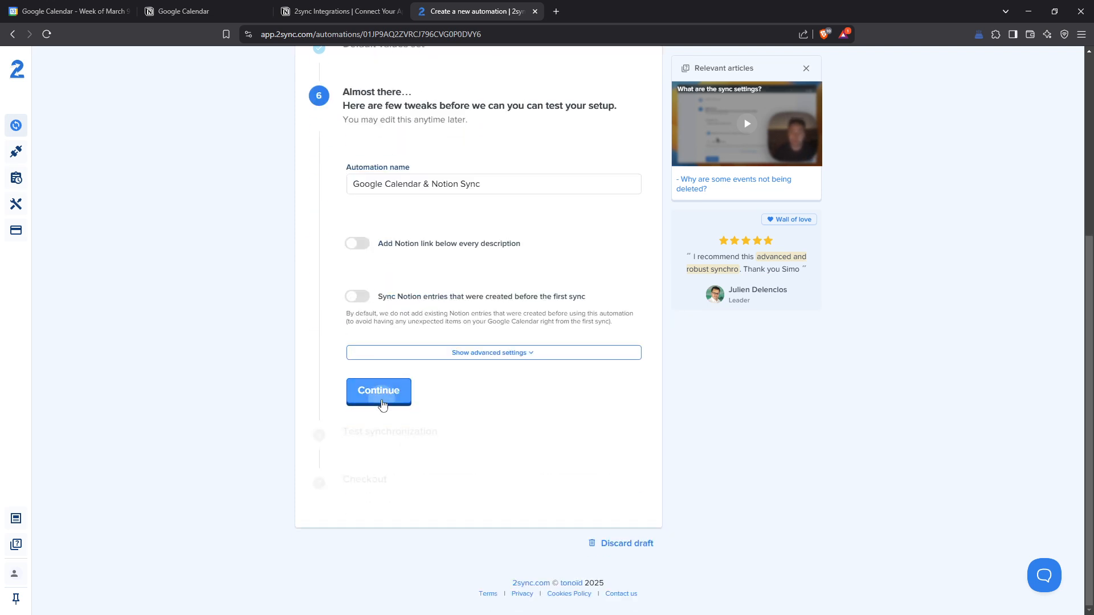
click(379, 389)
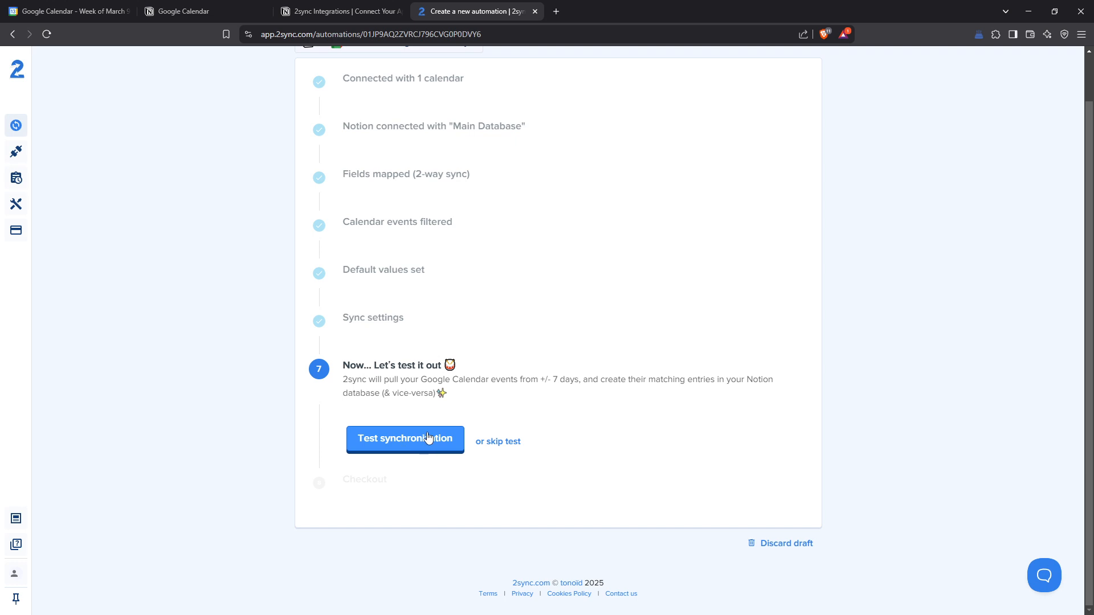
- Start the test synchronization and check Notion's Connections for 2sync's access
click(405, 439)
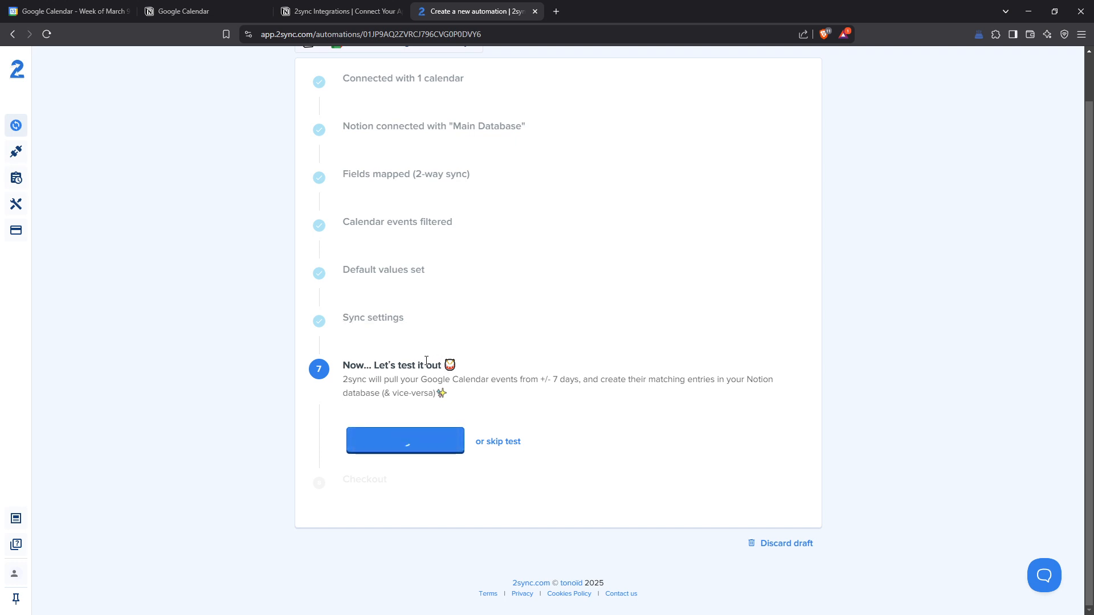
click(404, 440)
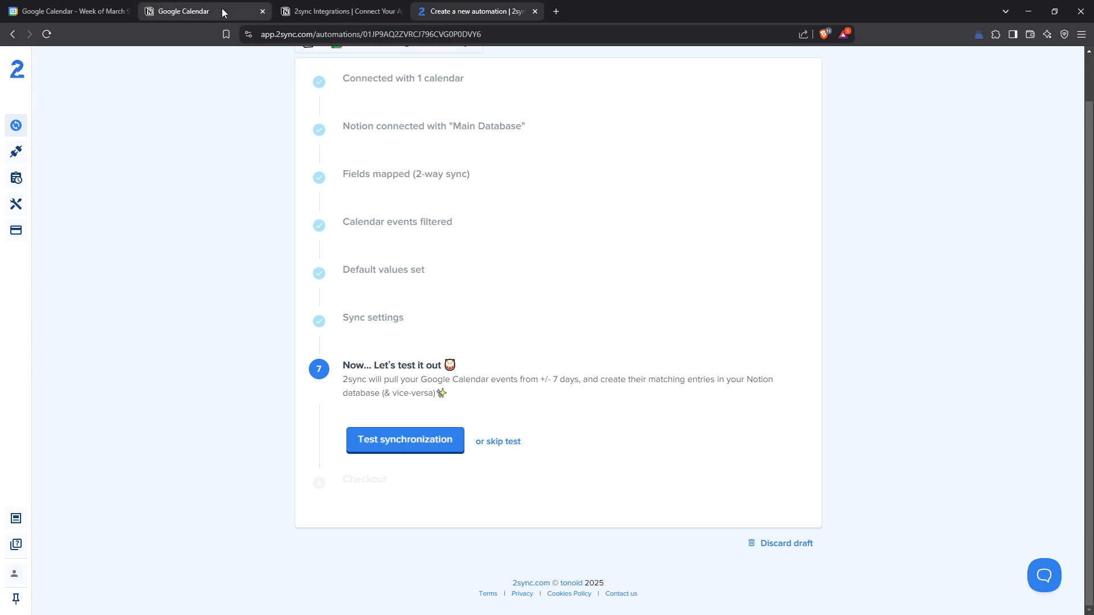
click(405, 441)
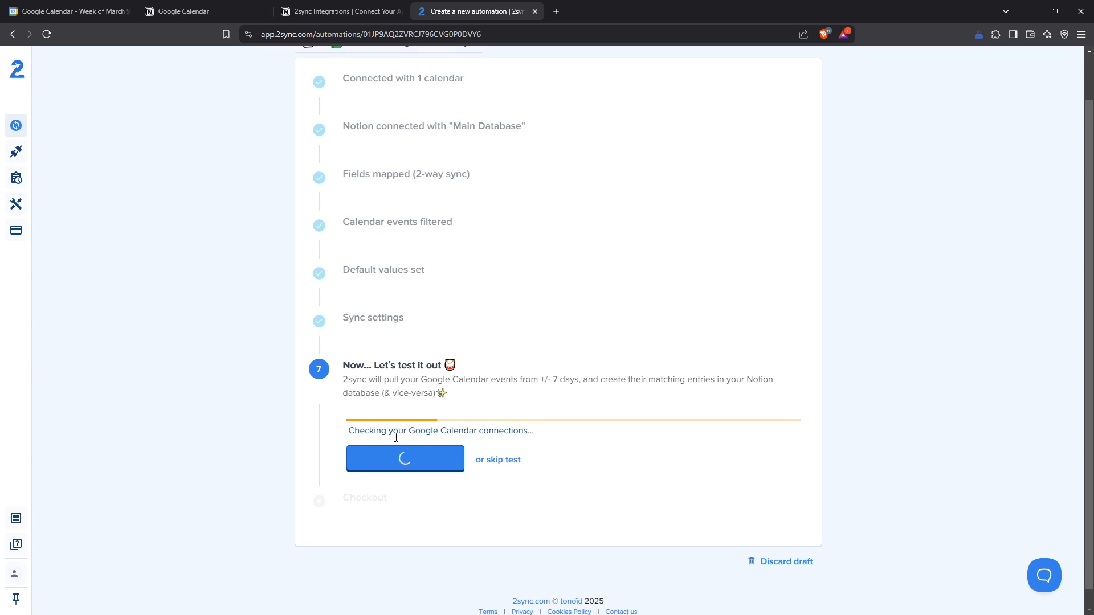
click(203, 12)
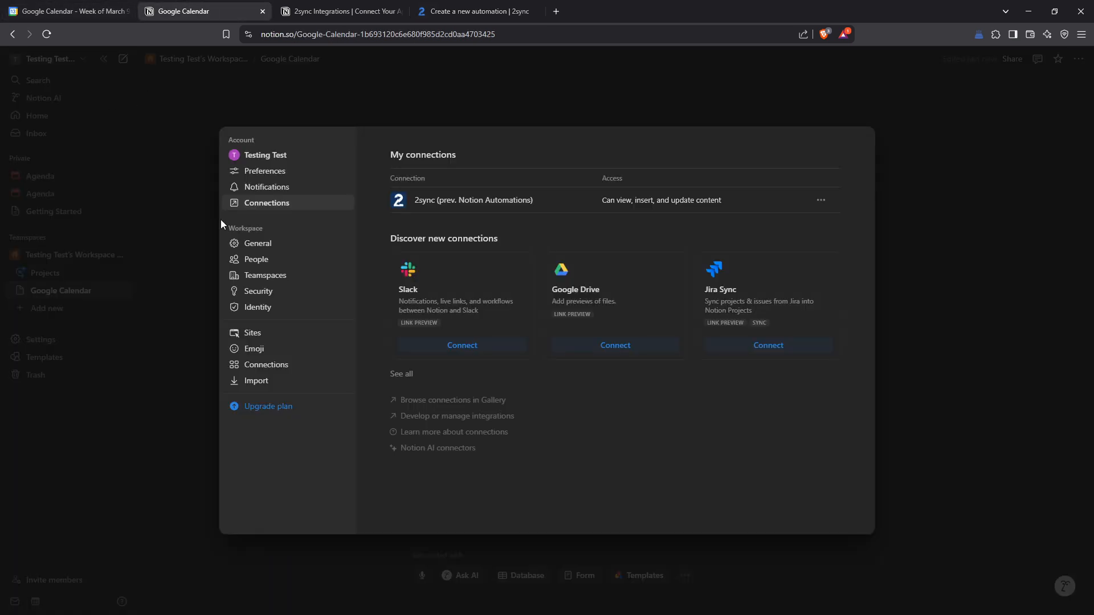